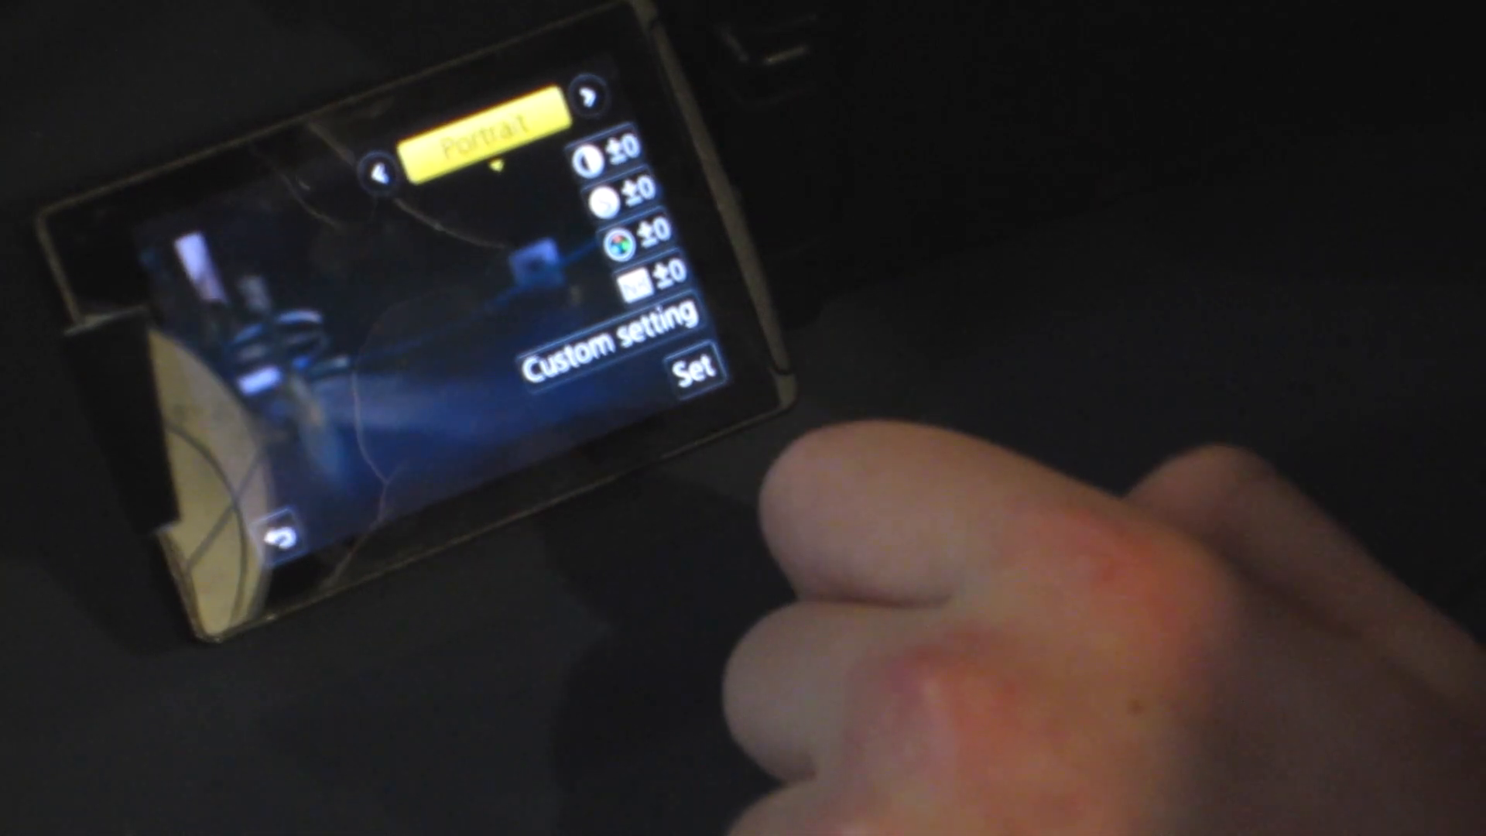
Choose the Portrait photo style with contrast, sharpness, saturation and noise reduction at ±0
{"action": "left_click", "coordinate": [691, 368]}
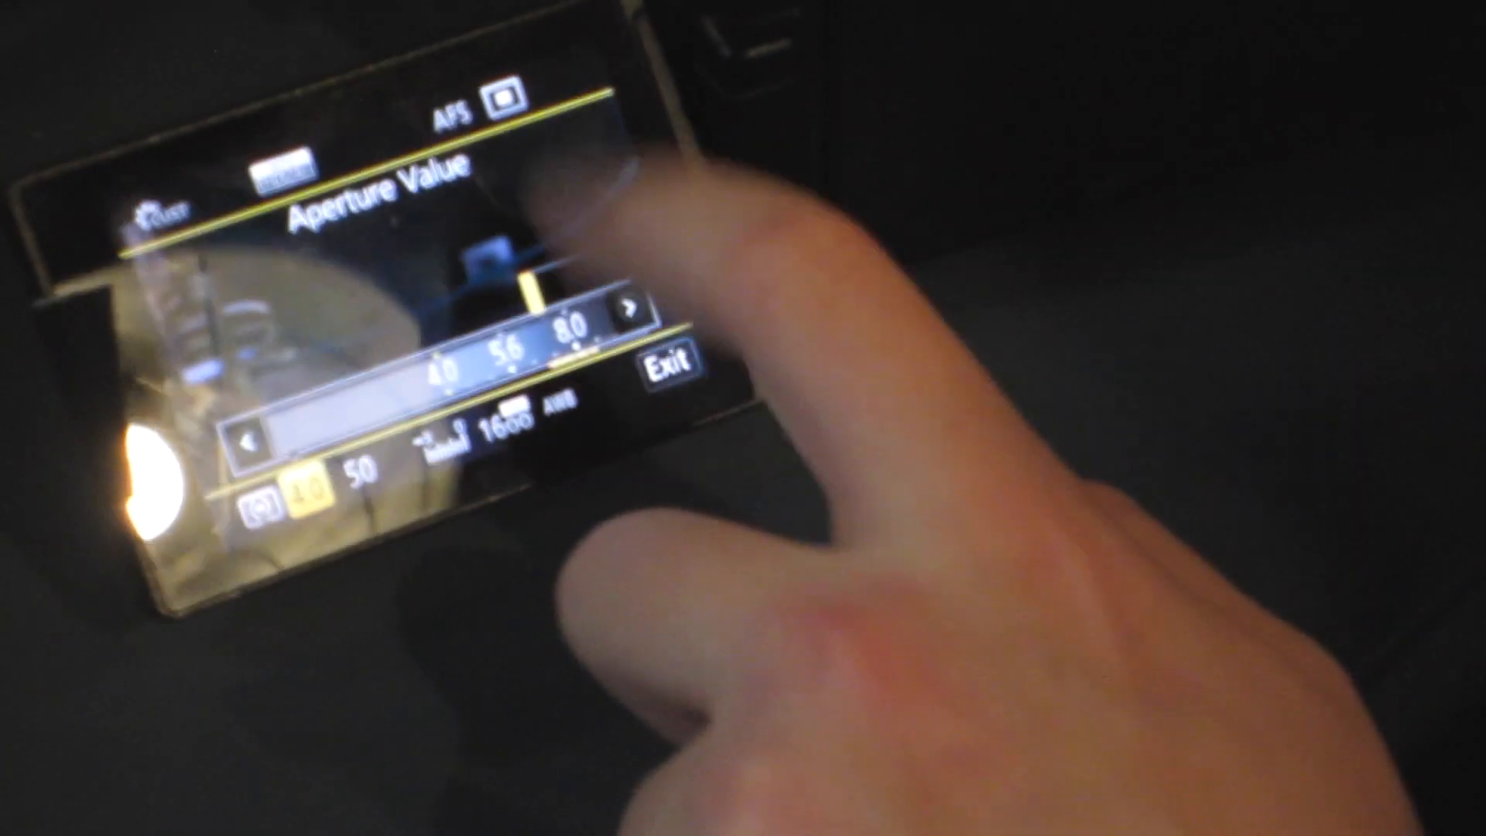
Set the aperture value to f/4.0 for manual exposure
{"action": "left_click", "coordinate": [483, 102]}
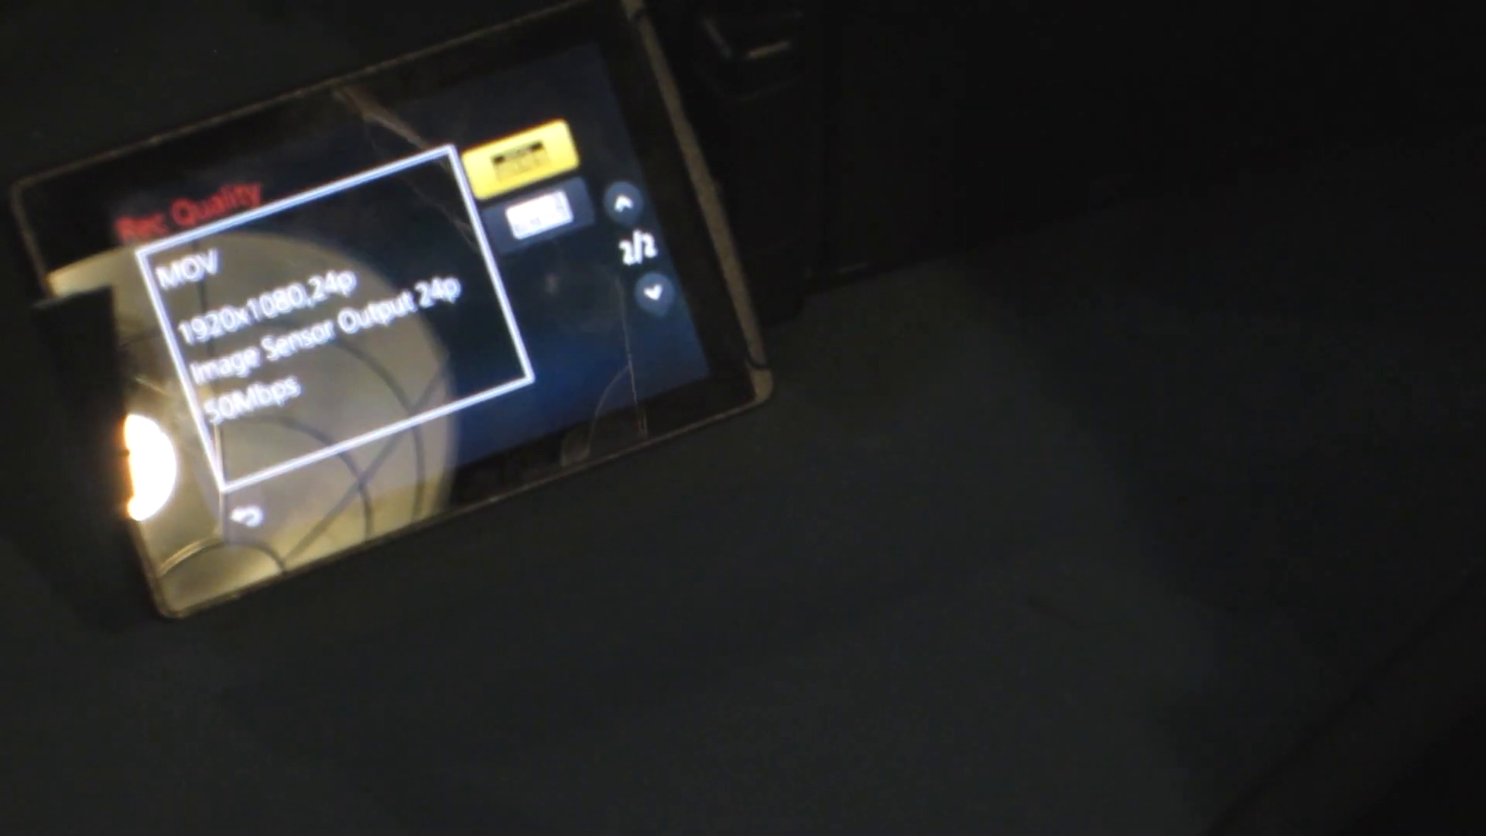
Set recording to MOV 1920x1080 24p 50Mbps and return to the shooting view
{"action": "left_click", "coordinate": [640, 289]}
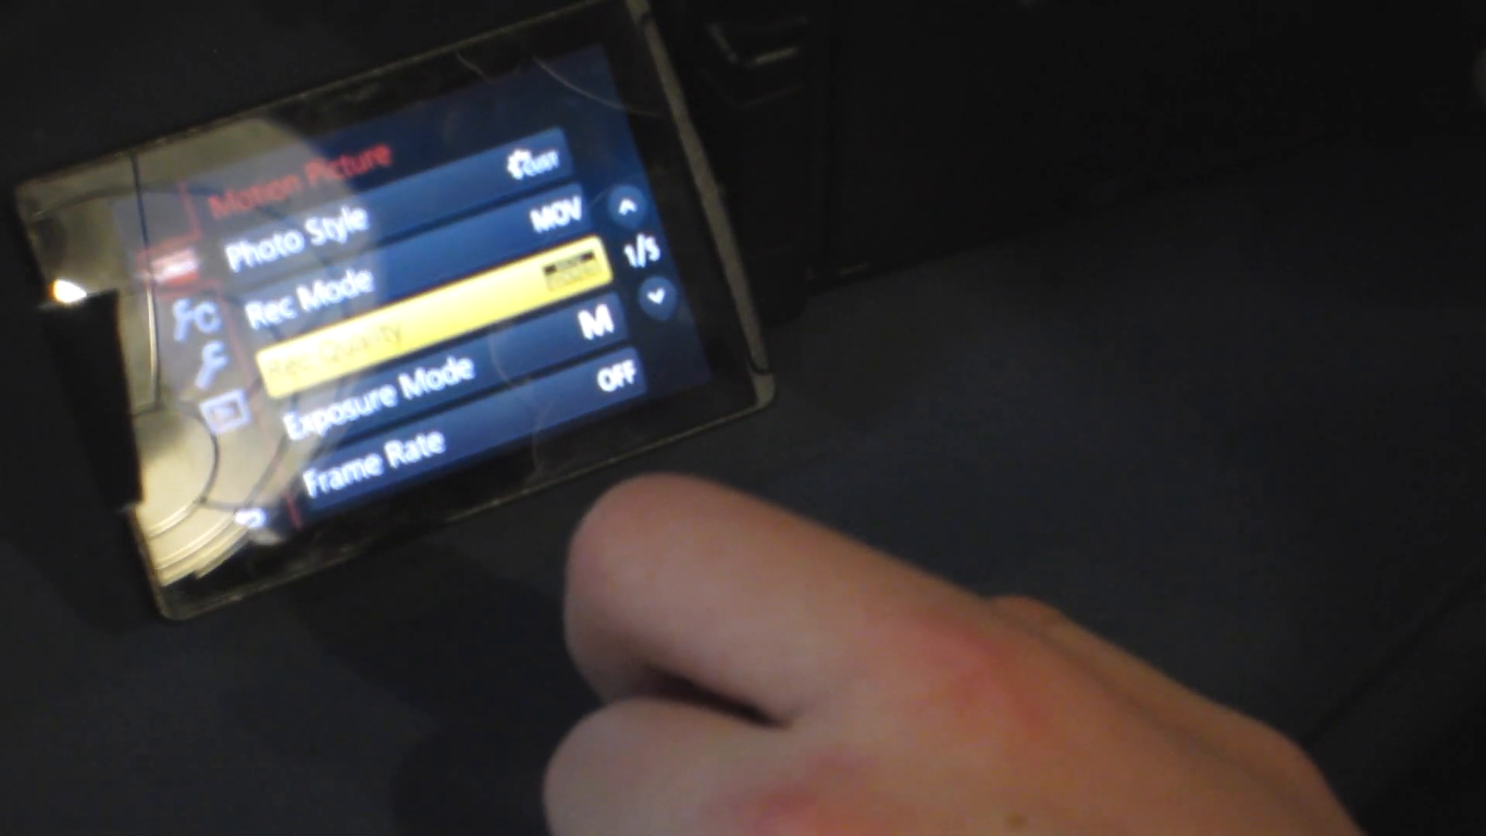
{"action": "left_click", "coordinate": [189, 513]}
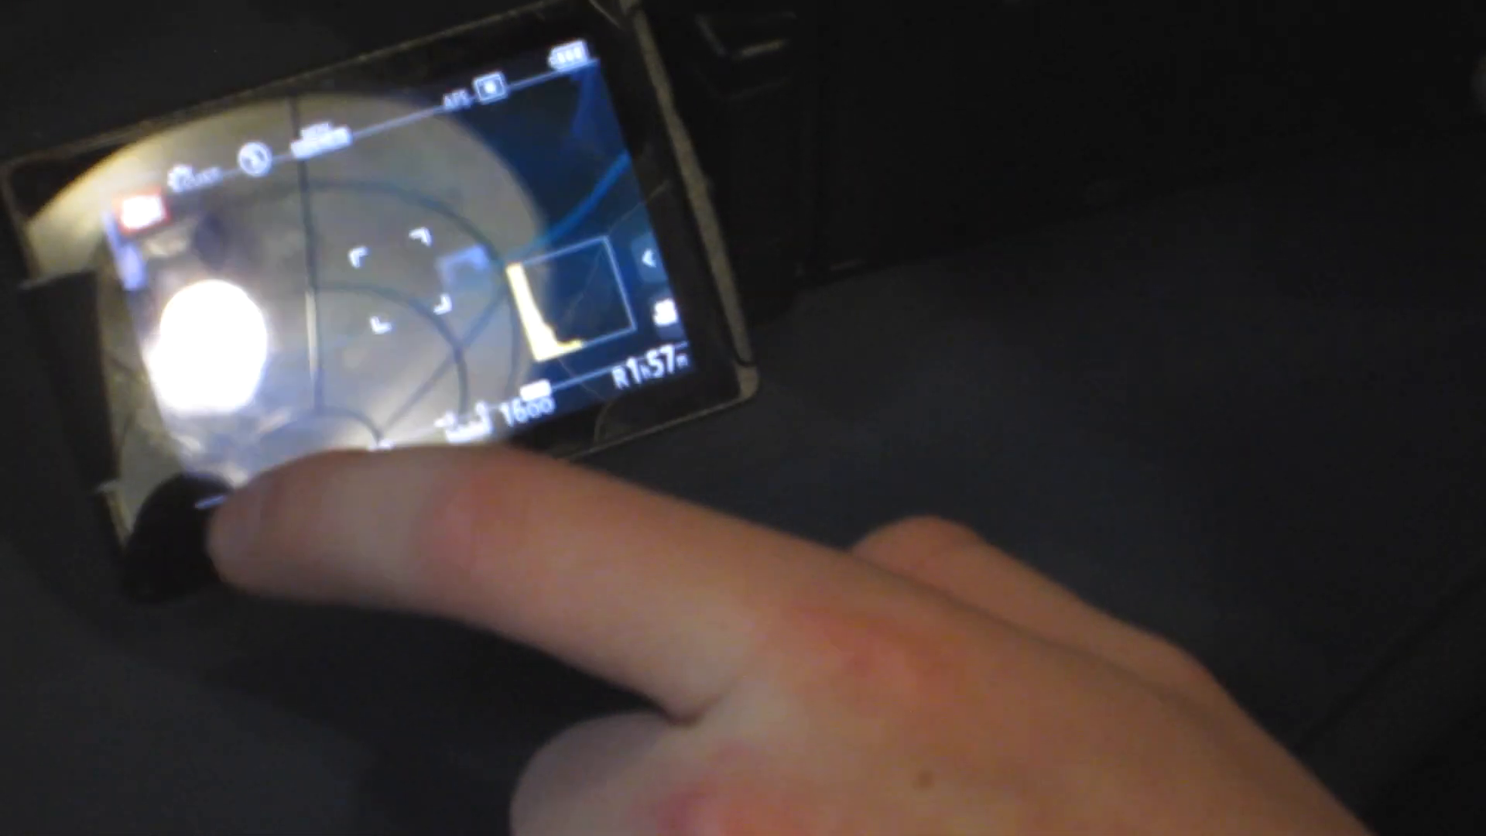